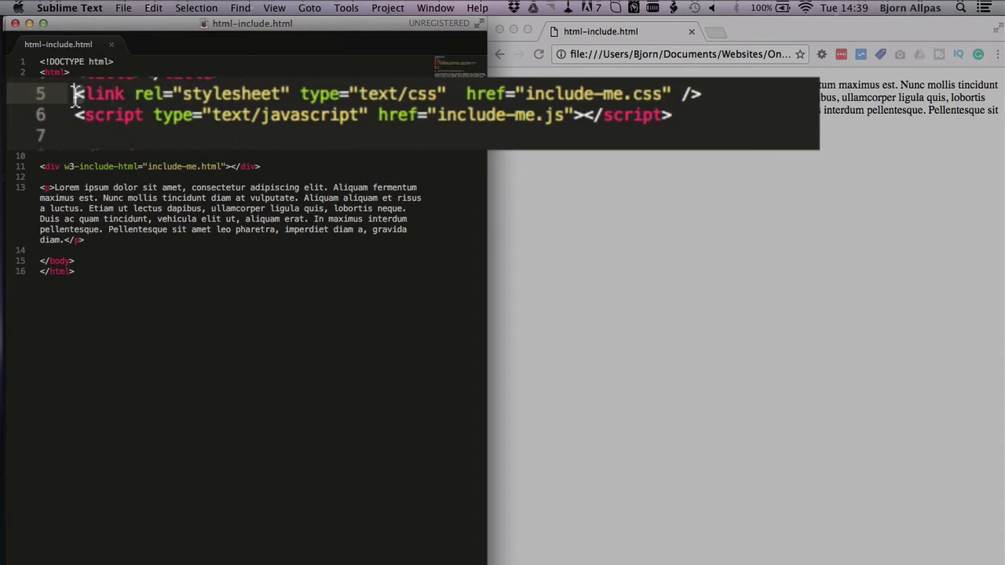
{"action": "mouse_move", "coordinate": [146, 94]}
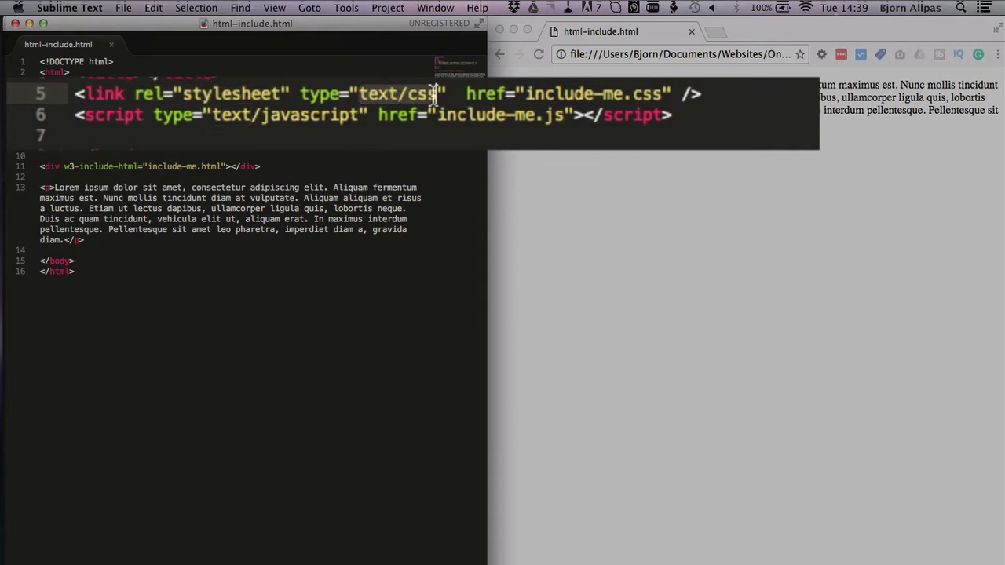
{"action": "mouse_move", "coordinate": [530, 94]}
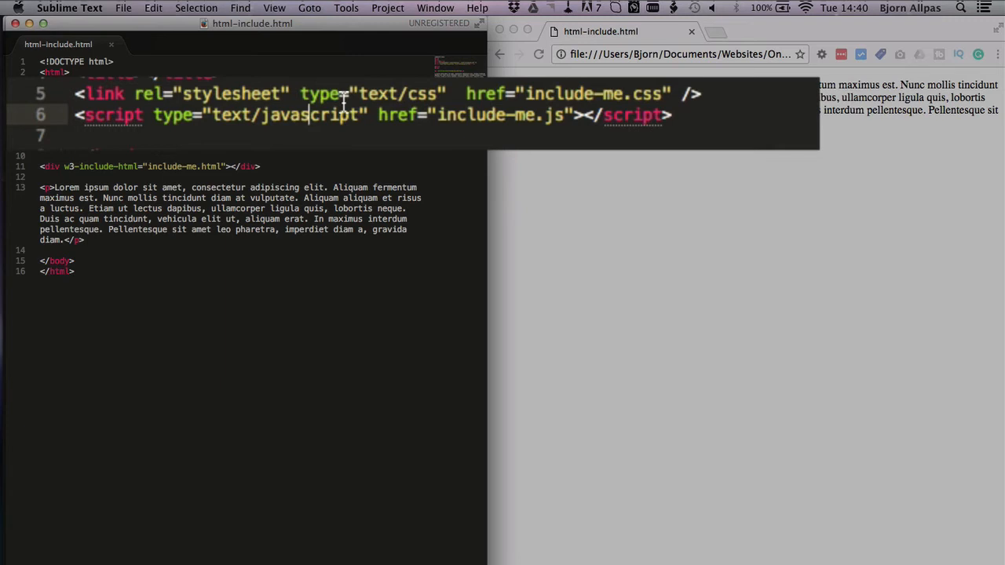
{"action": "mouse_move", "coordinate": [371, 115]}
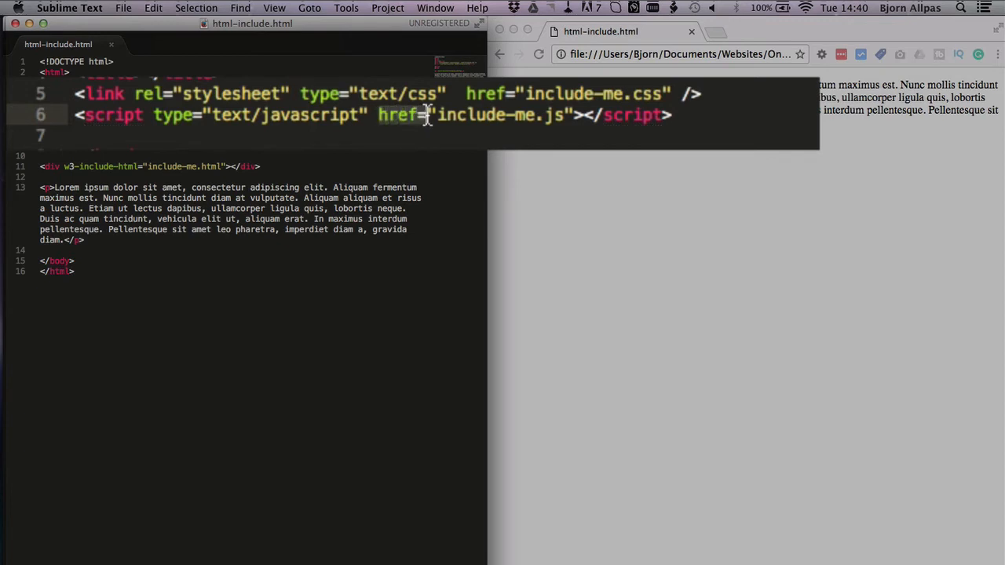
{"action": "mouse_move", "coordinate": [433, 117]}
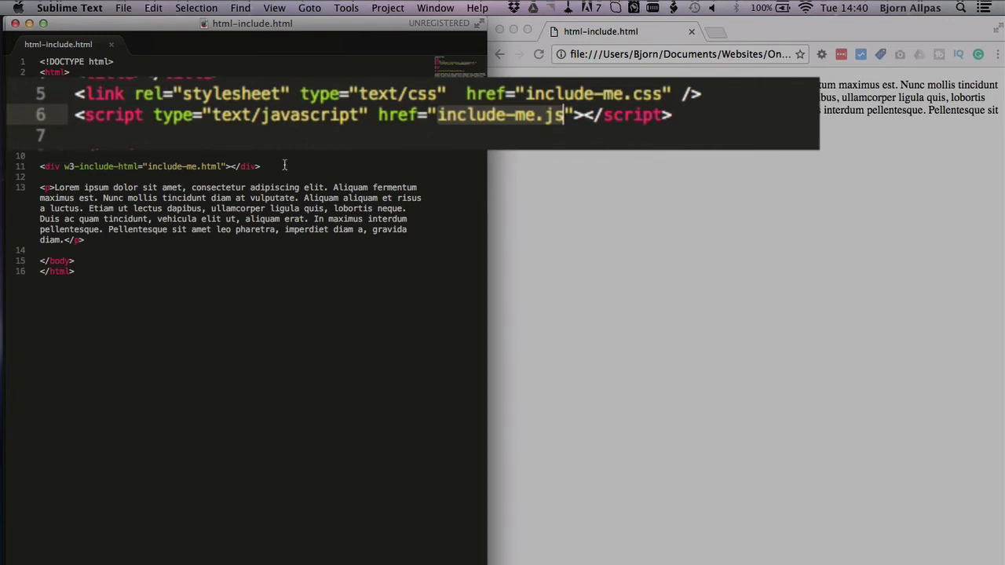
{"action": "mouse_move", "coordinate": [608, 131]}
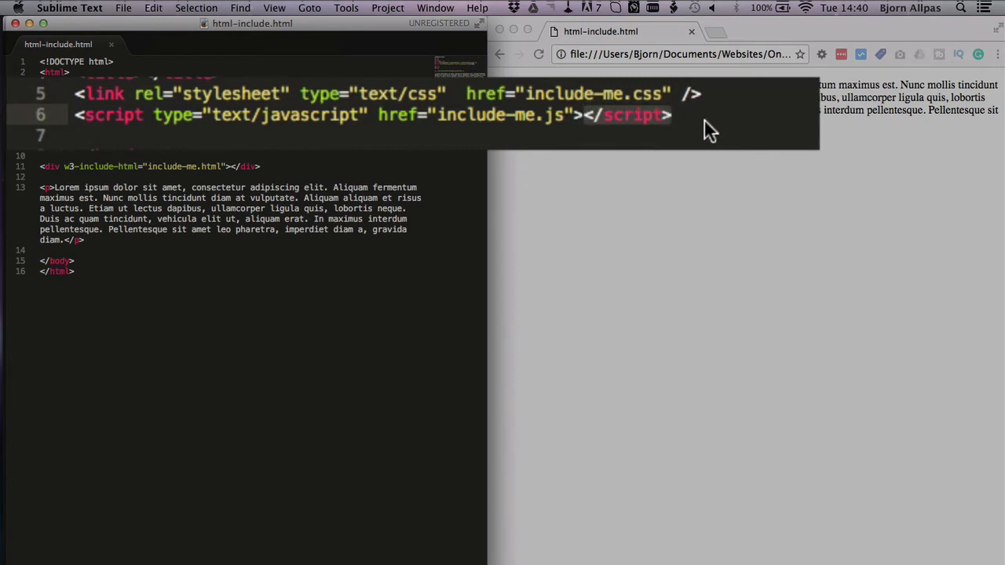
{"action": "mouse_move", "coordinate": [292, 163]}
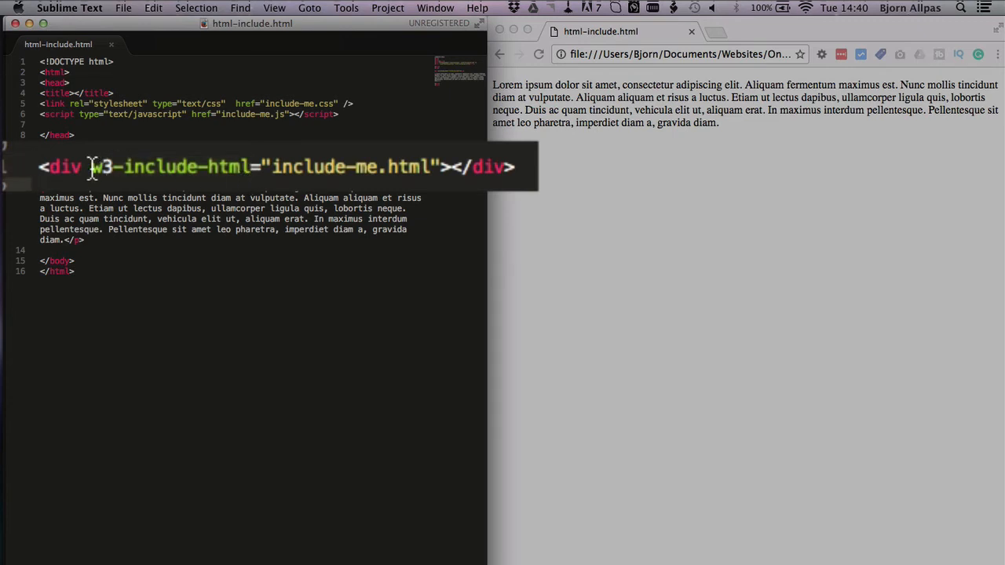
{"action": "mouse_move", "coordinate": [271, 166]}
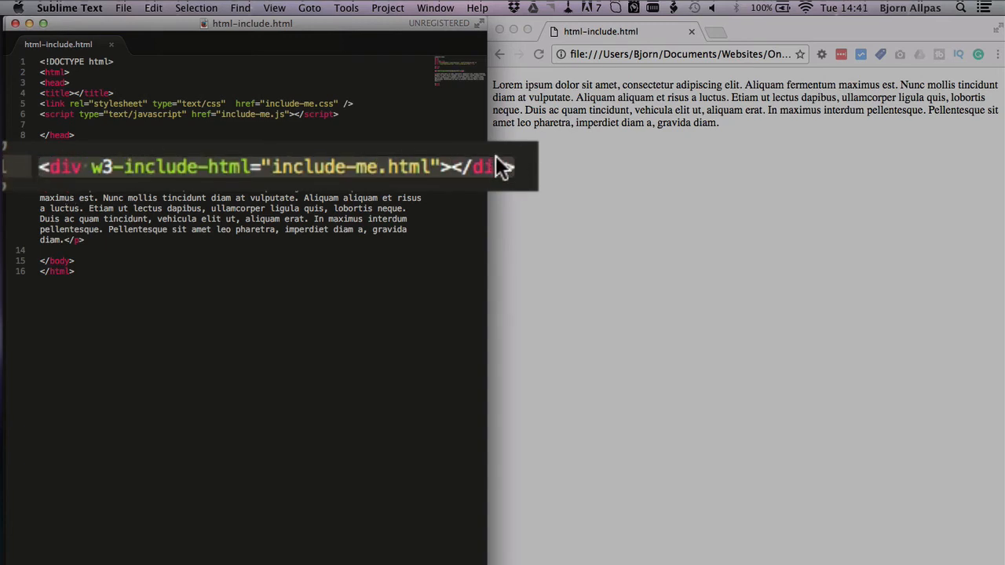
{"action": "mouse_move", "coordinate": [498, 176]}
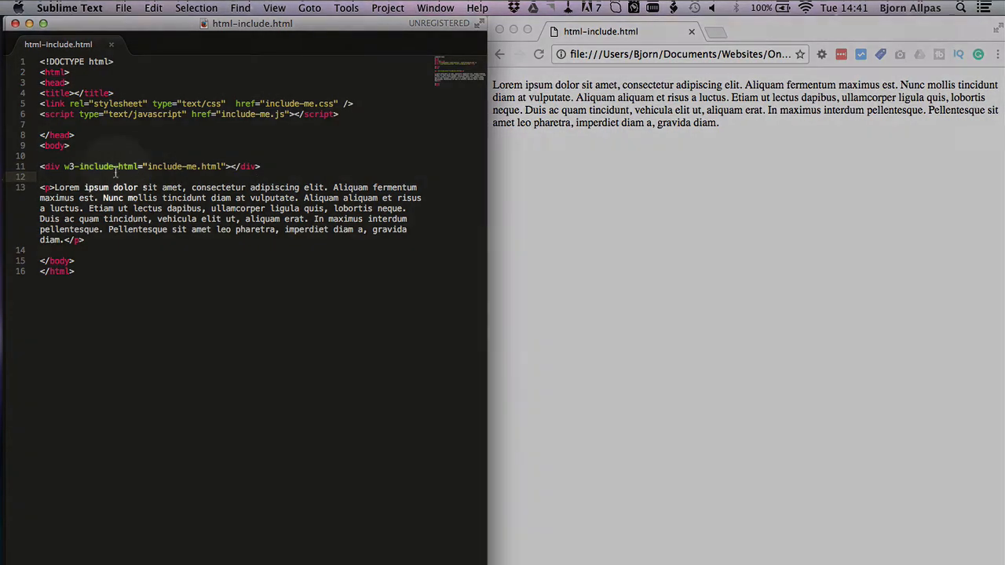
{"action": "double_click", "coordinate": [248, 166]}
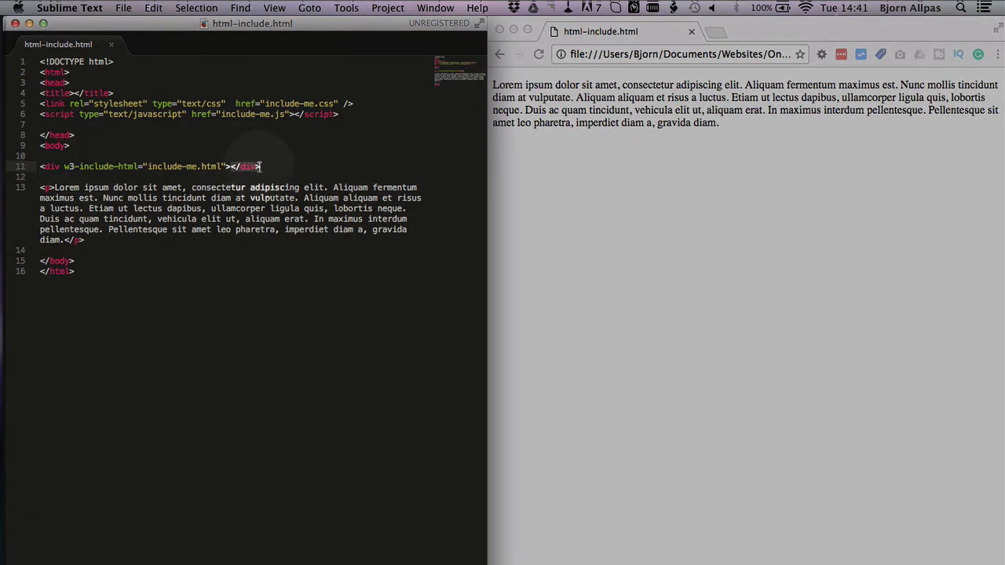